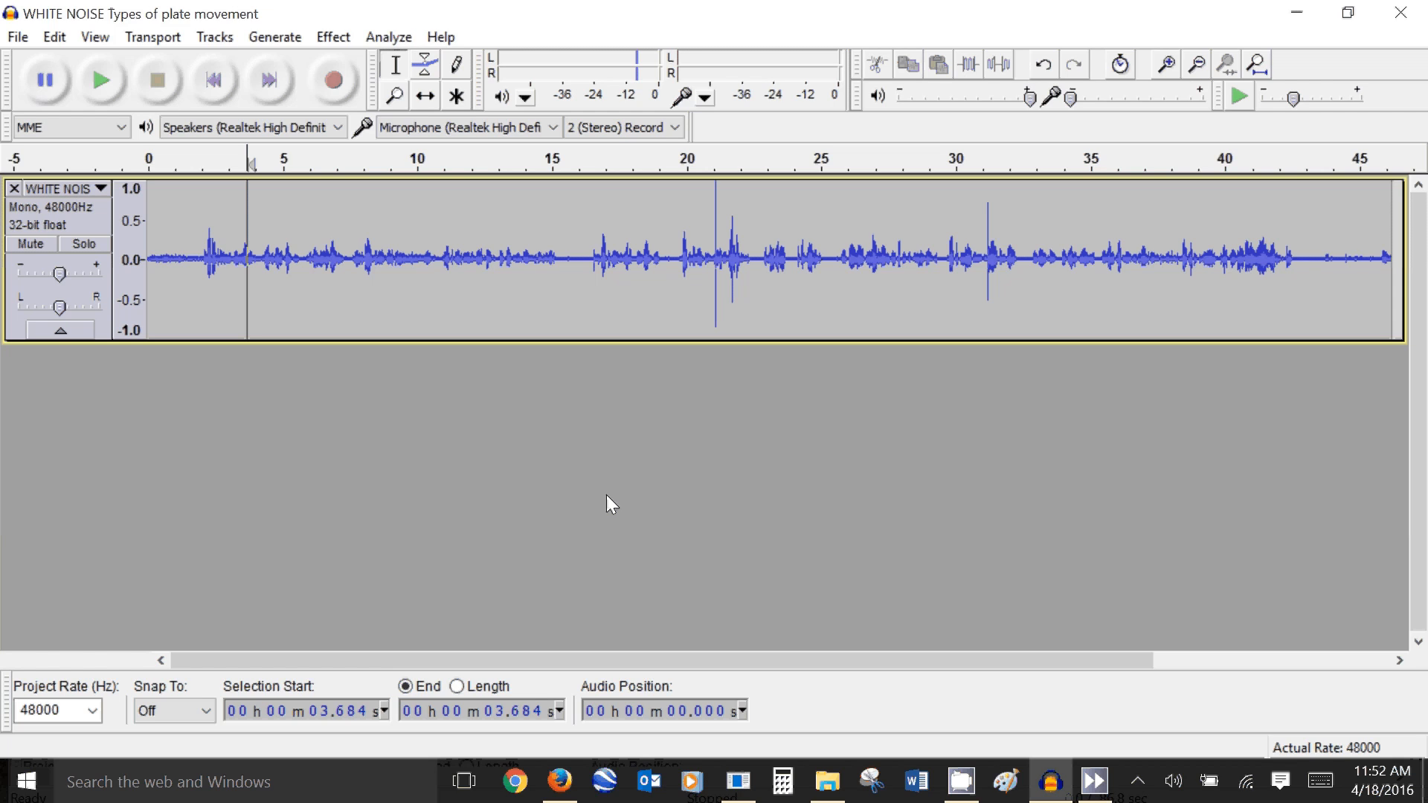
Step: After a brief listen, switch the narration track to Spectrogram view with the cursor near 3.1 s
left_click(182, 258)
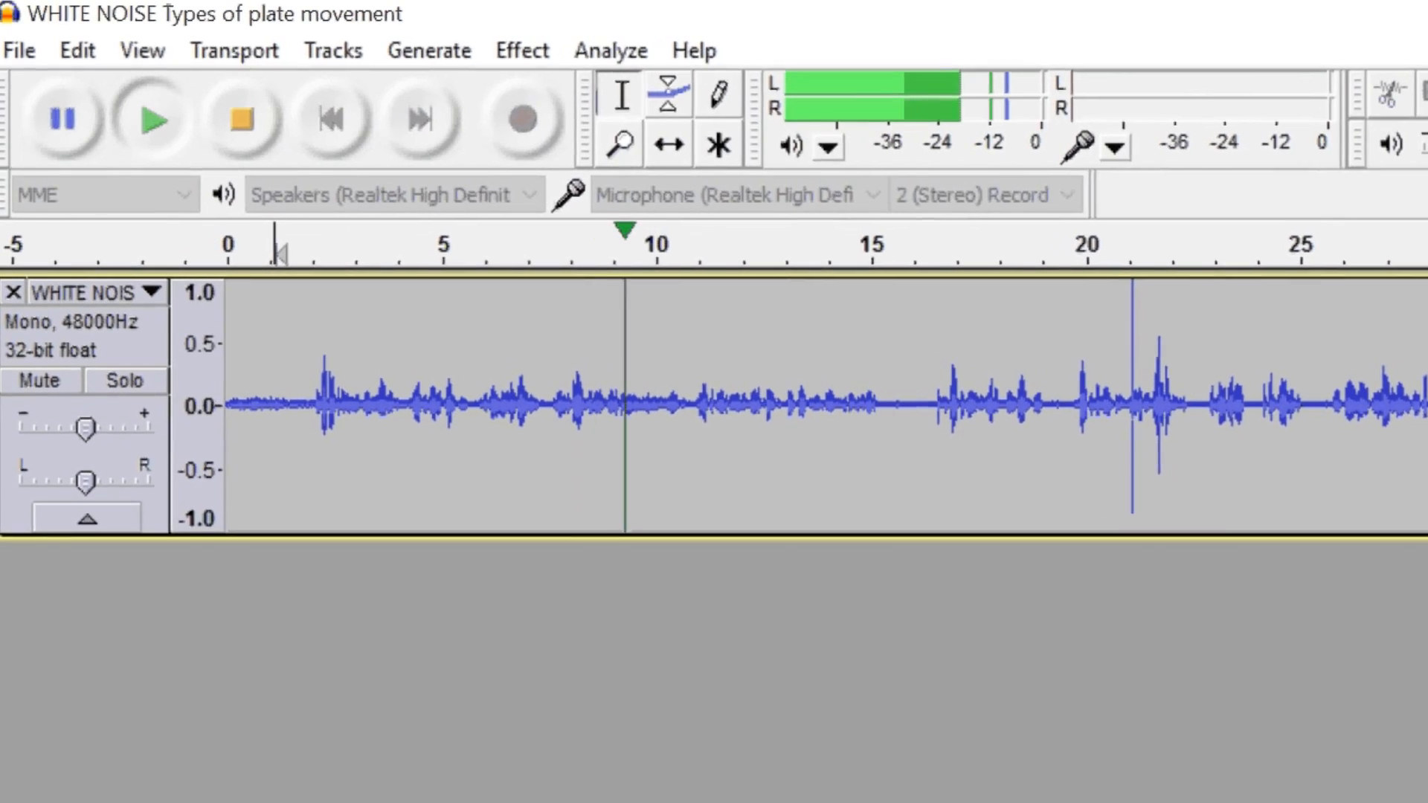
left_click(1348, 13)
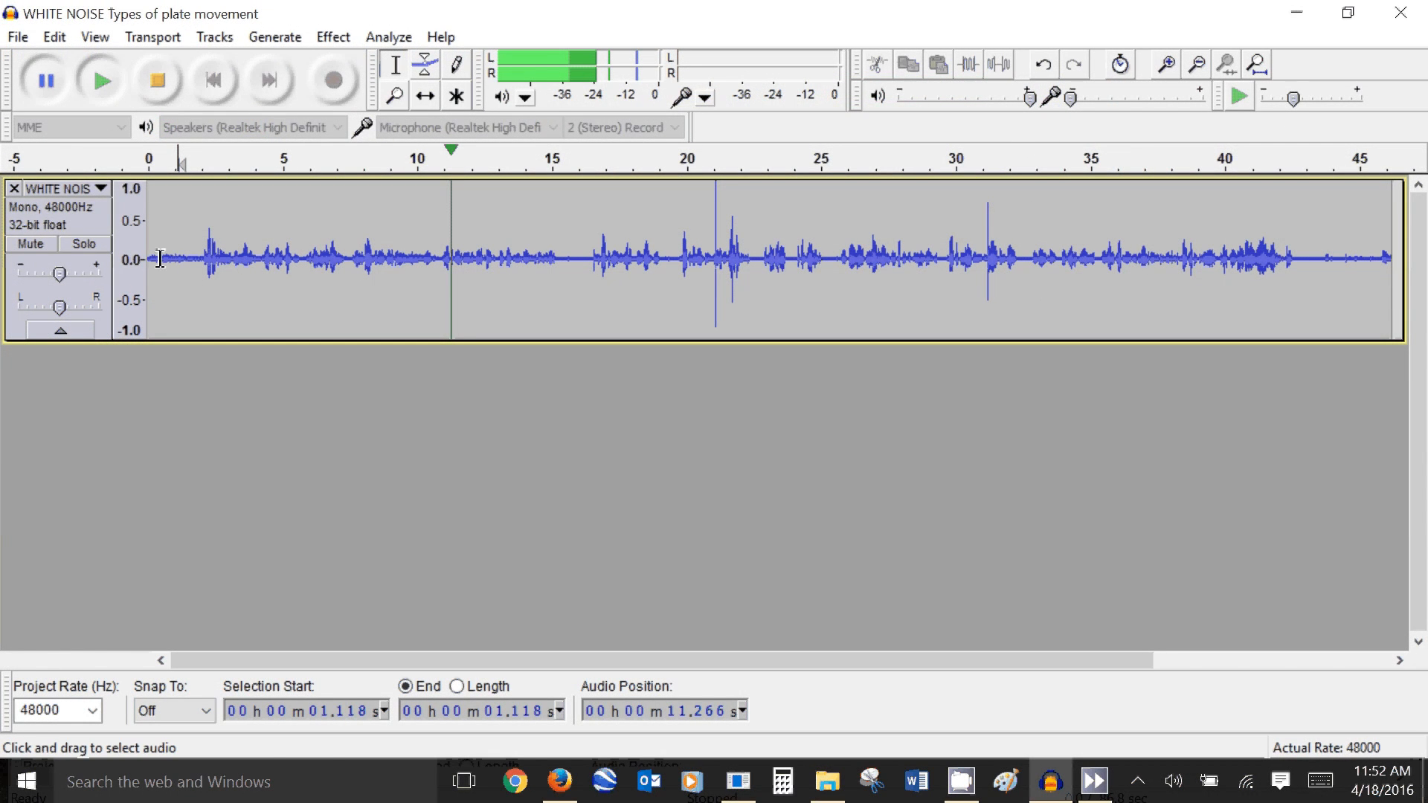
left_click(62, 188)
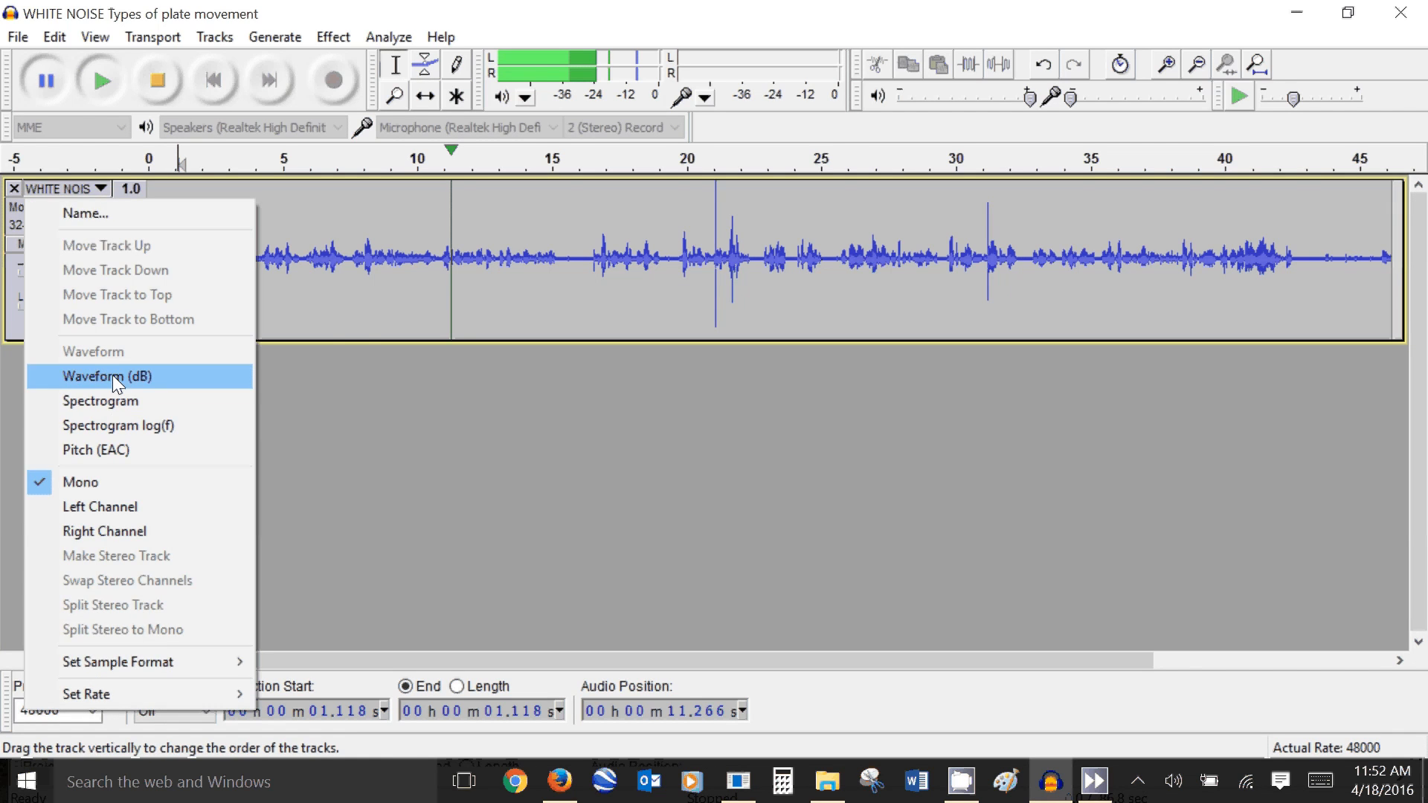
left_click(101, 402)
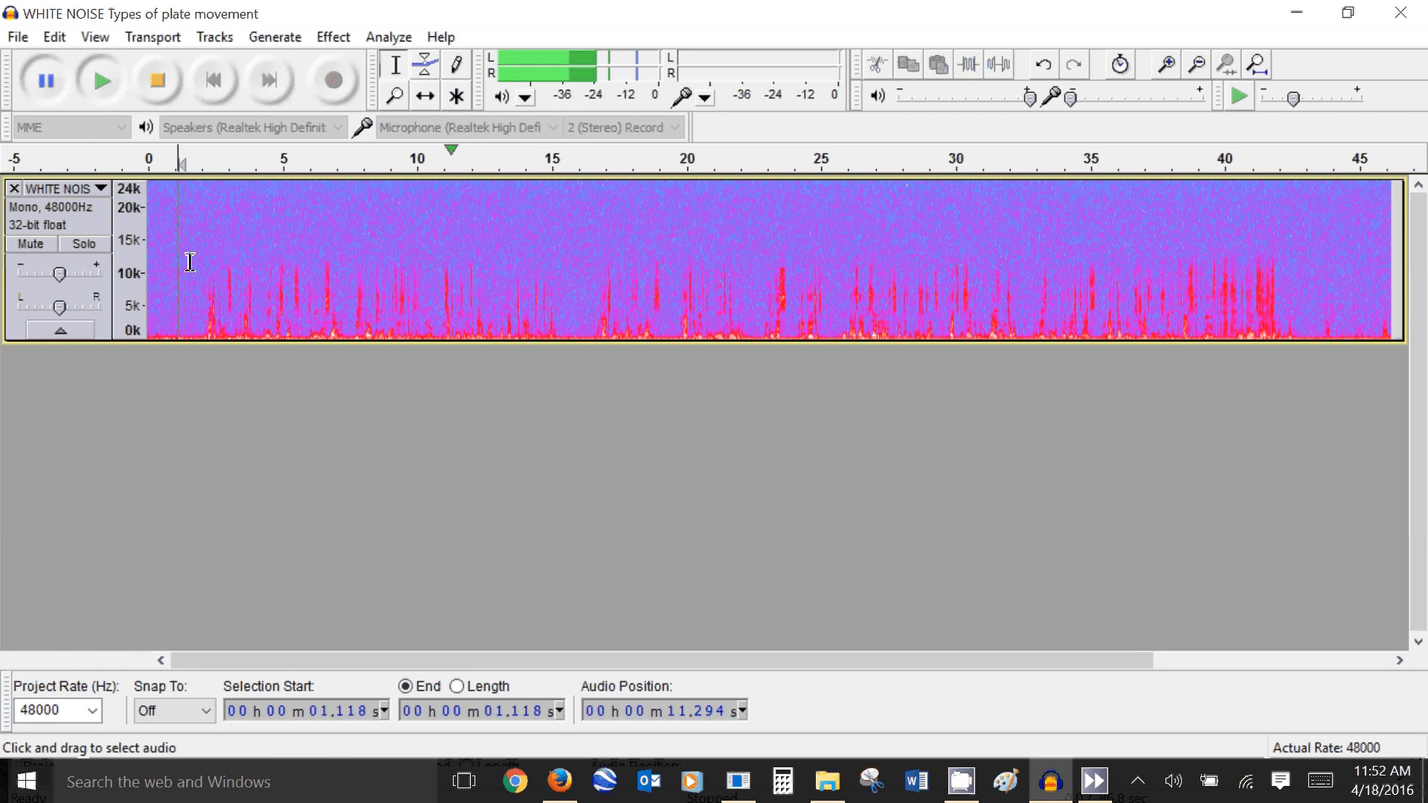
mouse_move(899, 244)
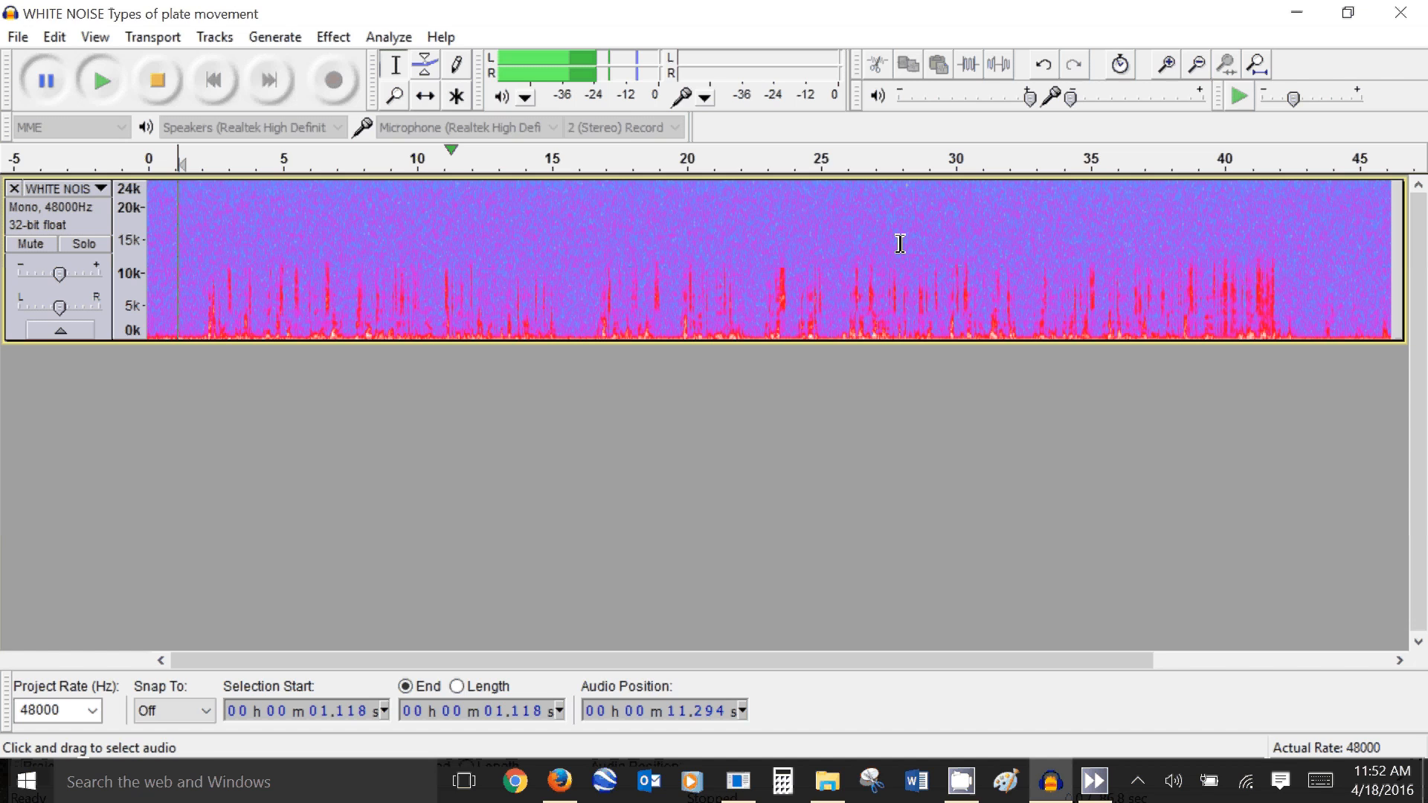
mouse_move(482, 231)
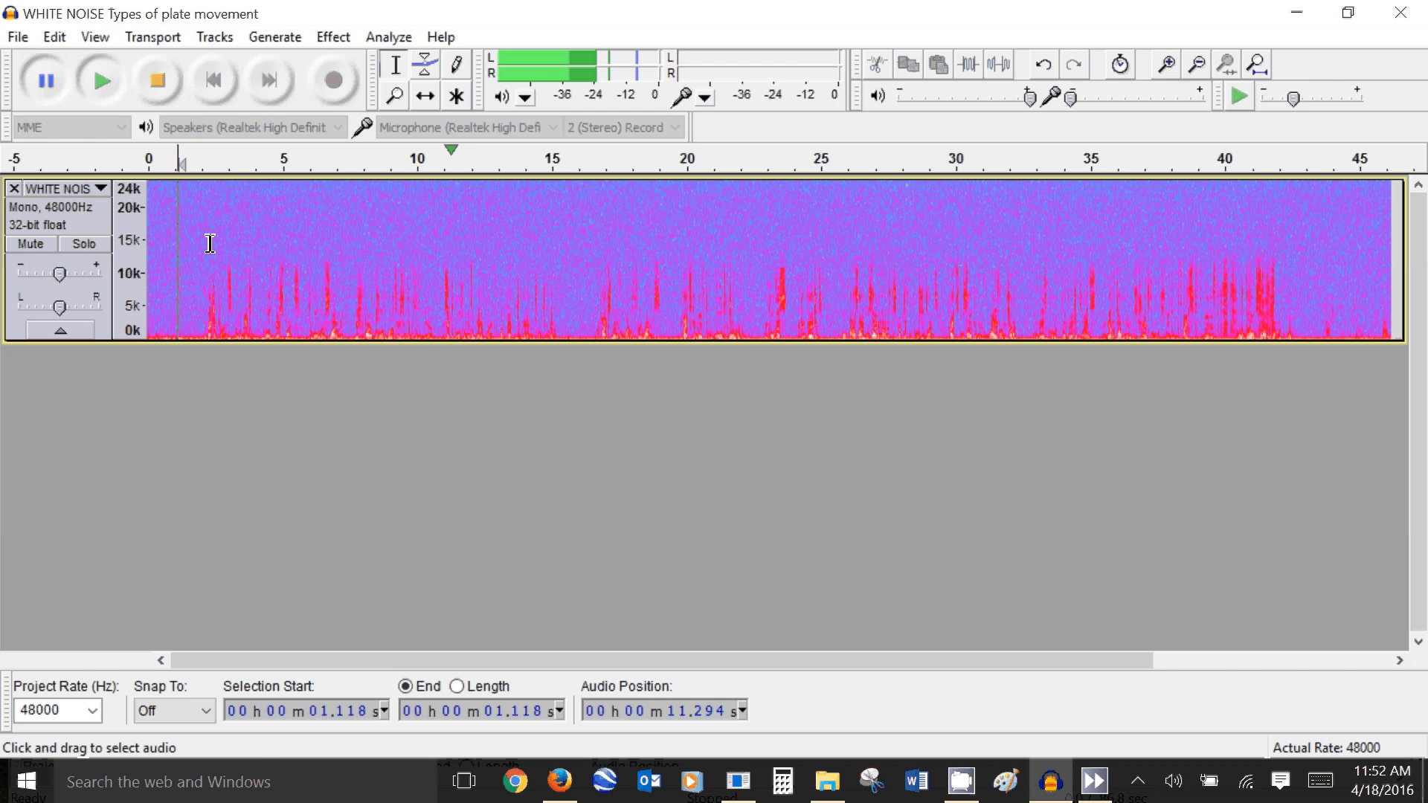
mouse_move(236, 329)
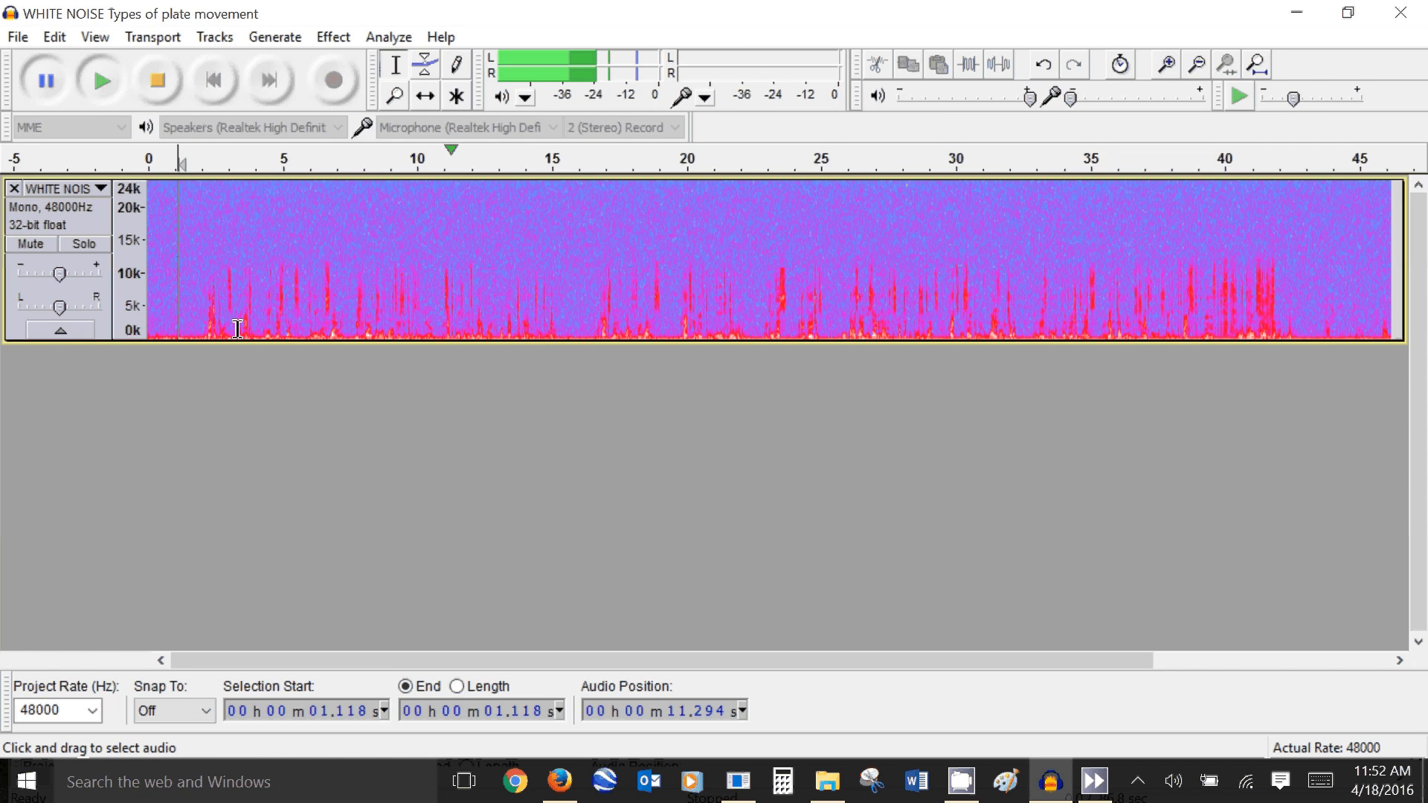
left_click(235, 327)
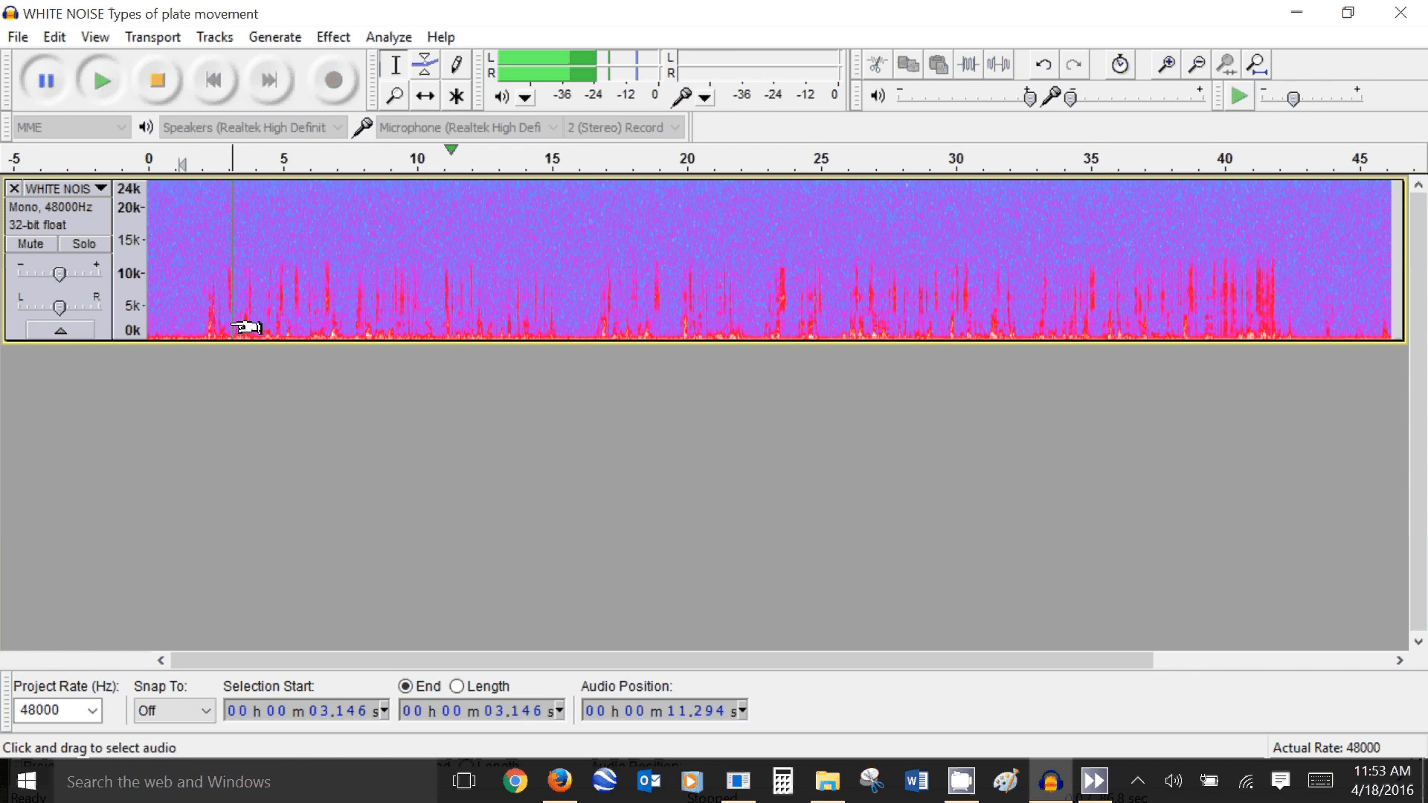
Step: Zoom in and capture a Noise Removal profile from the silent opening, about 0.16–1.89 s
left_click(1164, 64)
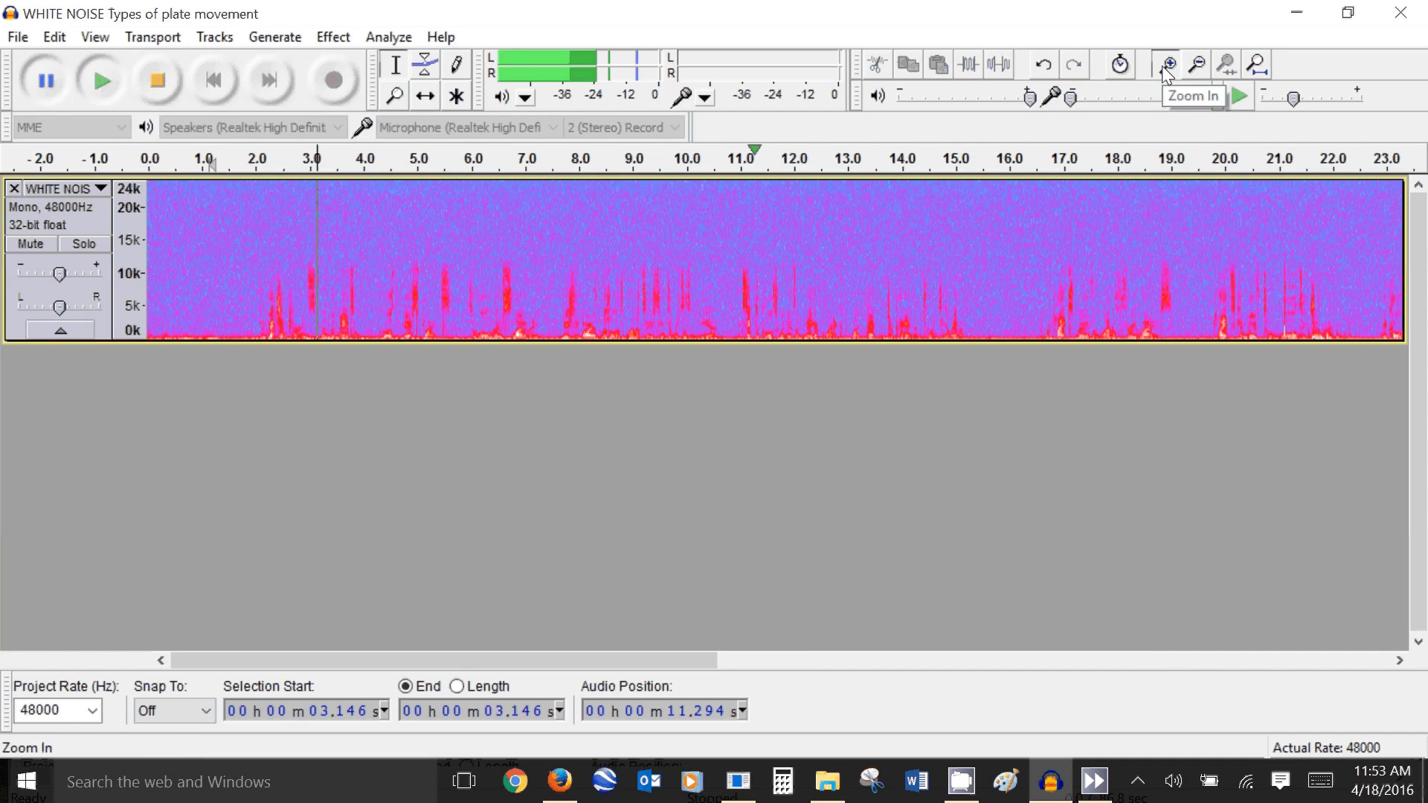
left_click(1167, 62)
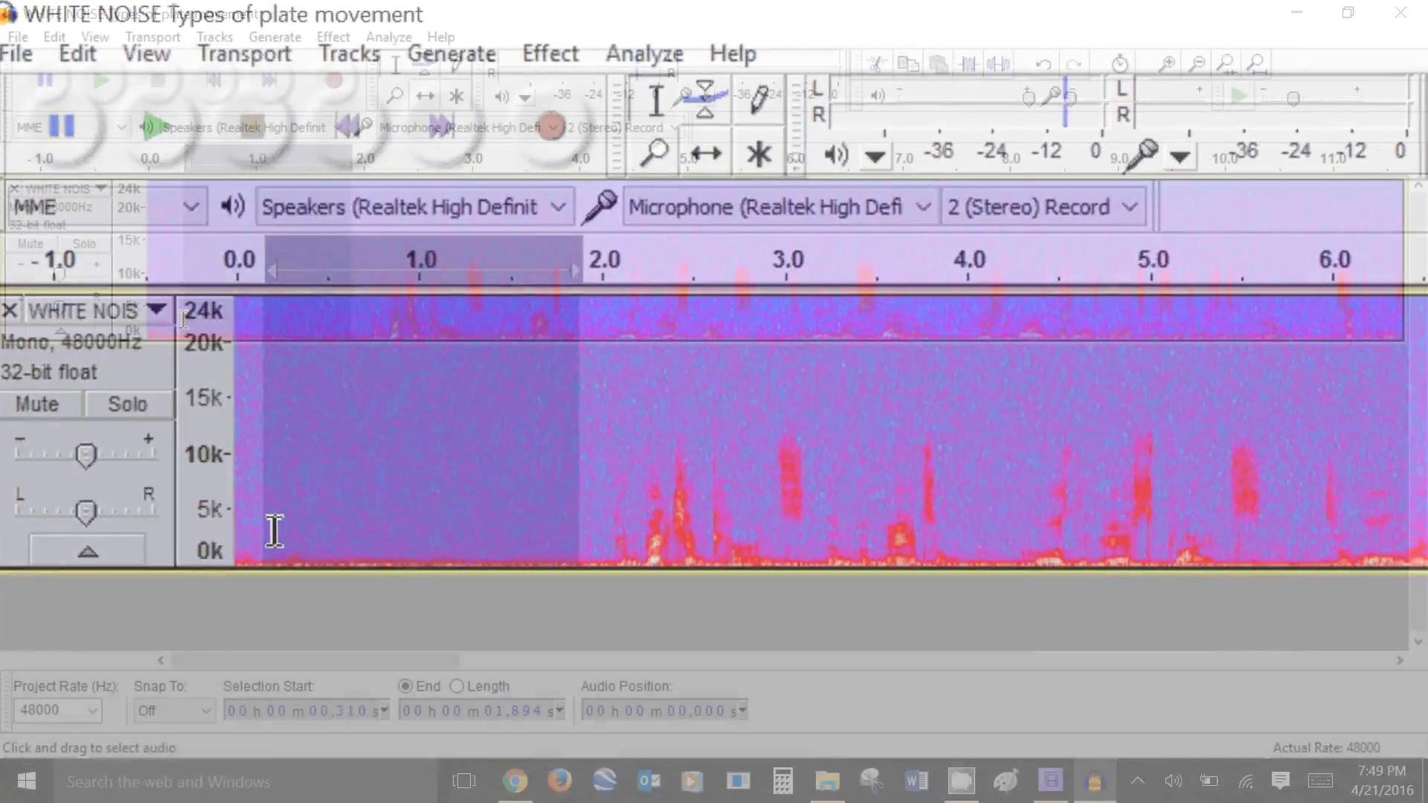
left_click(333, 37)
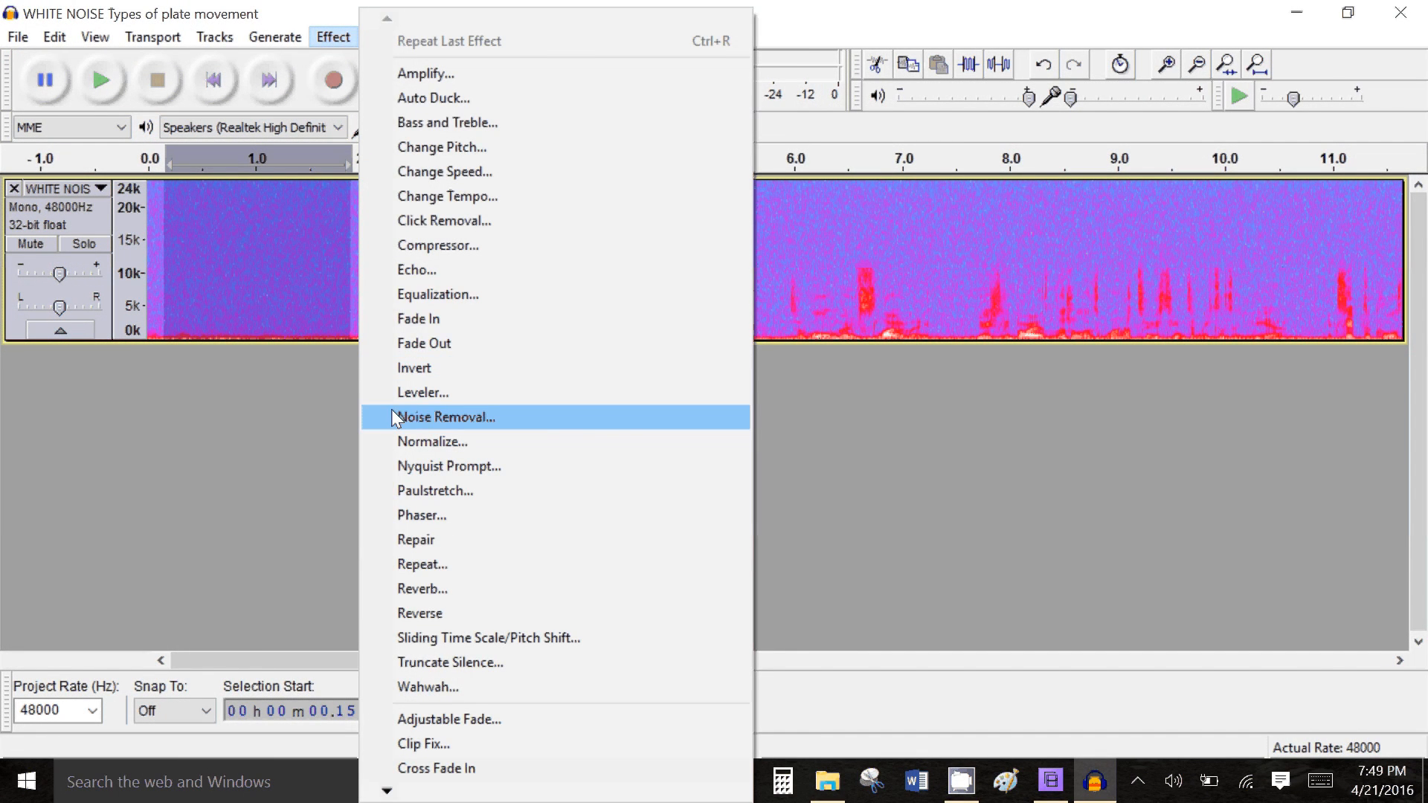
left_click(445, 417)
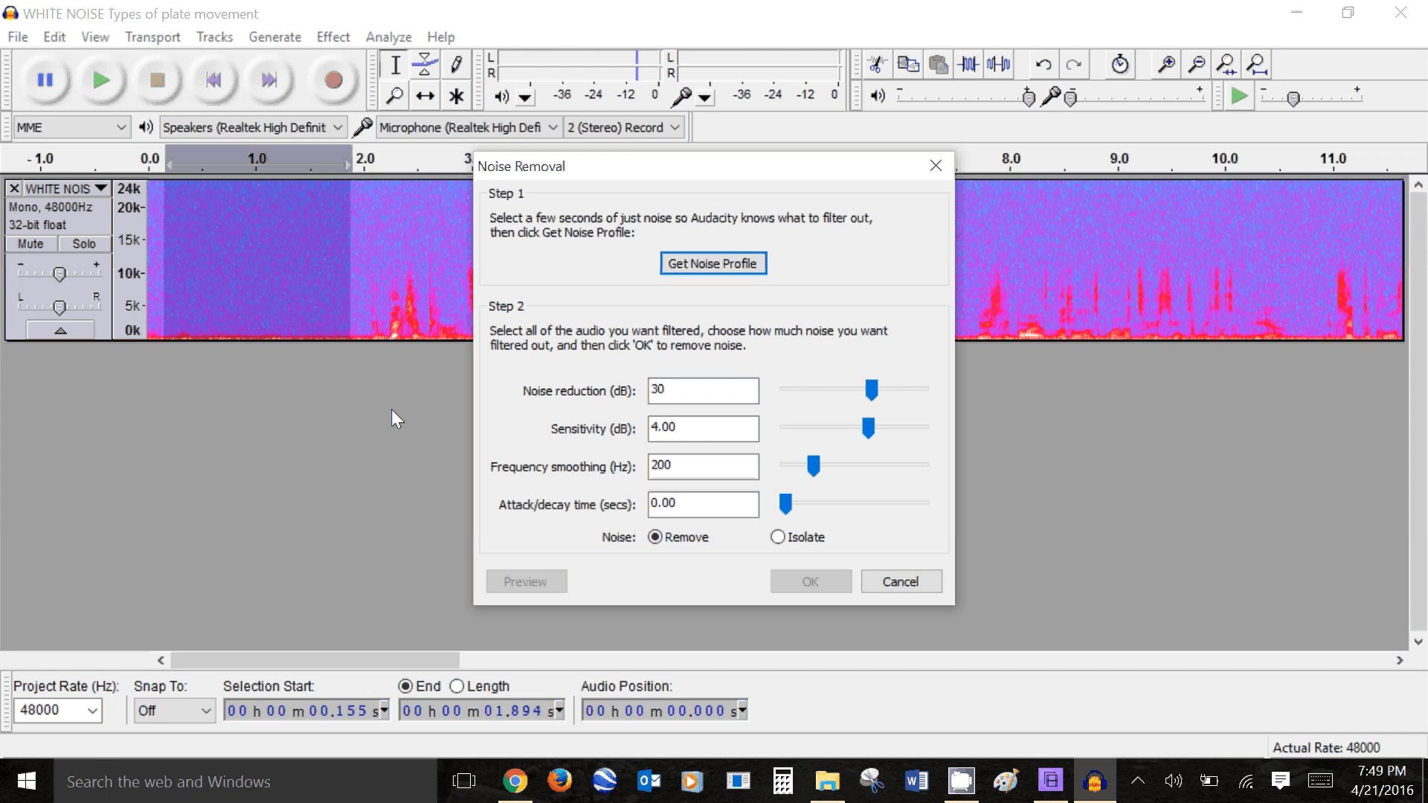
mouse_move(713, 263)
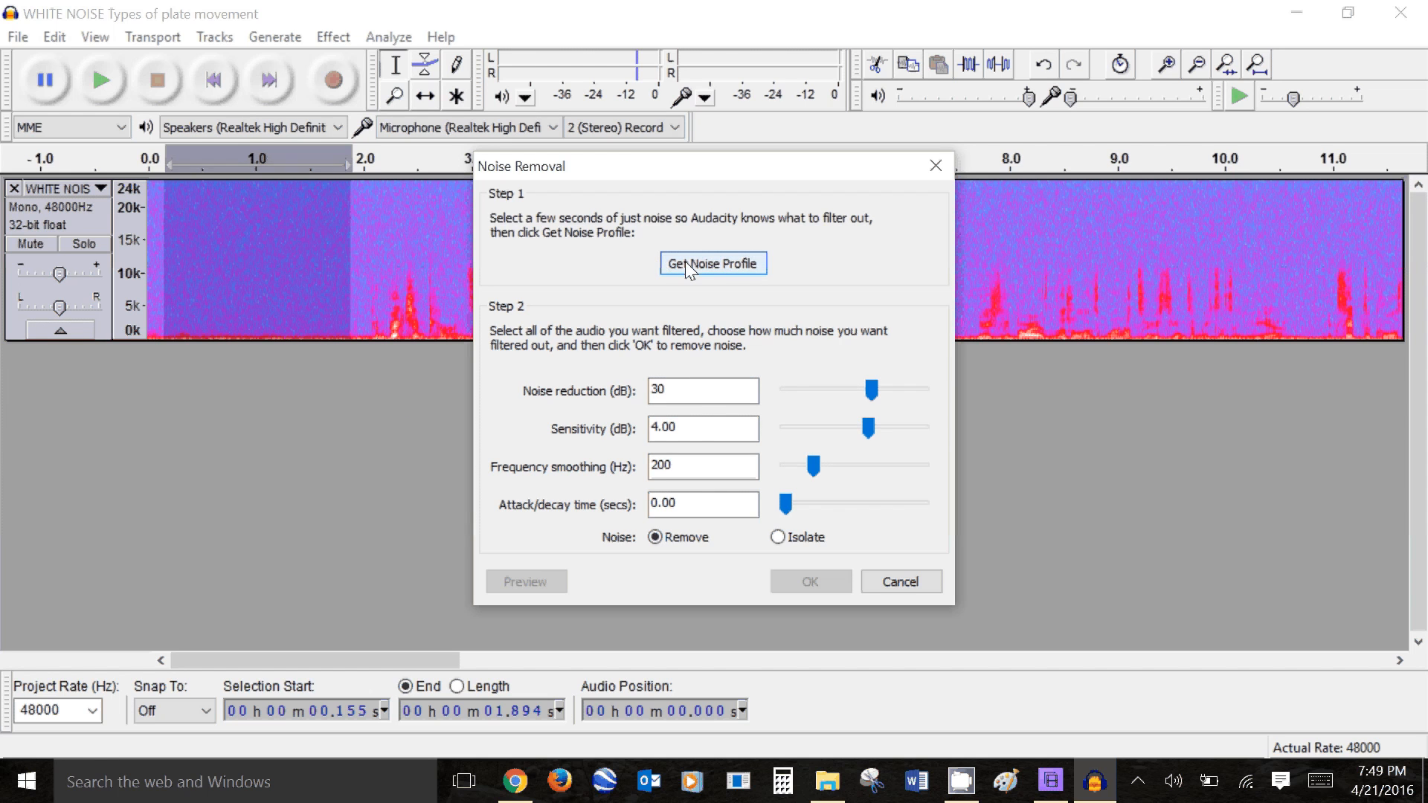
left_click(713, 264)
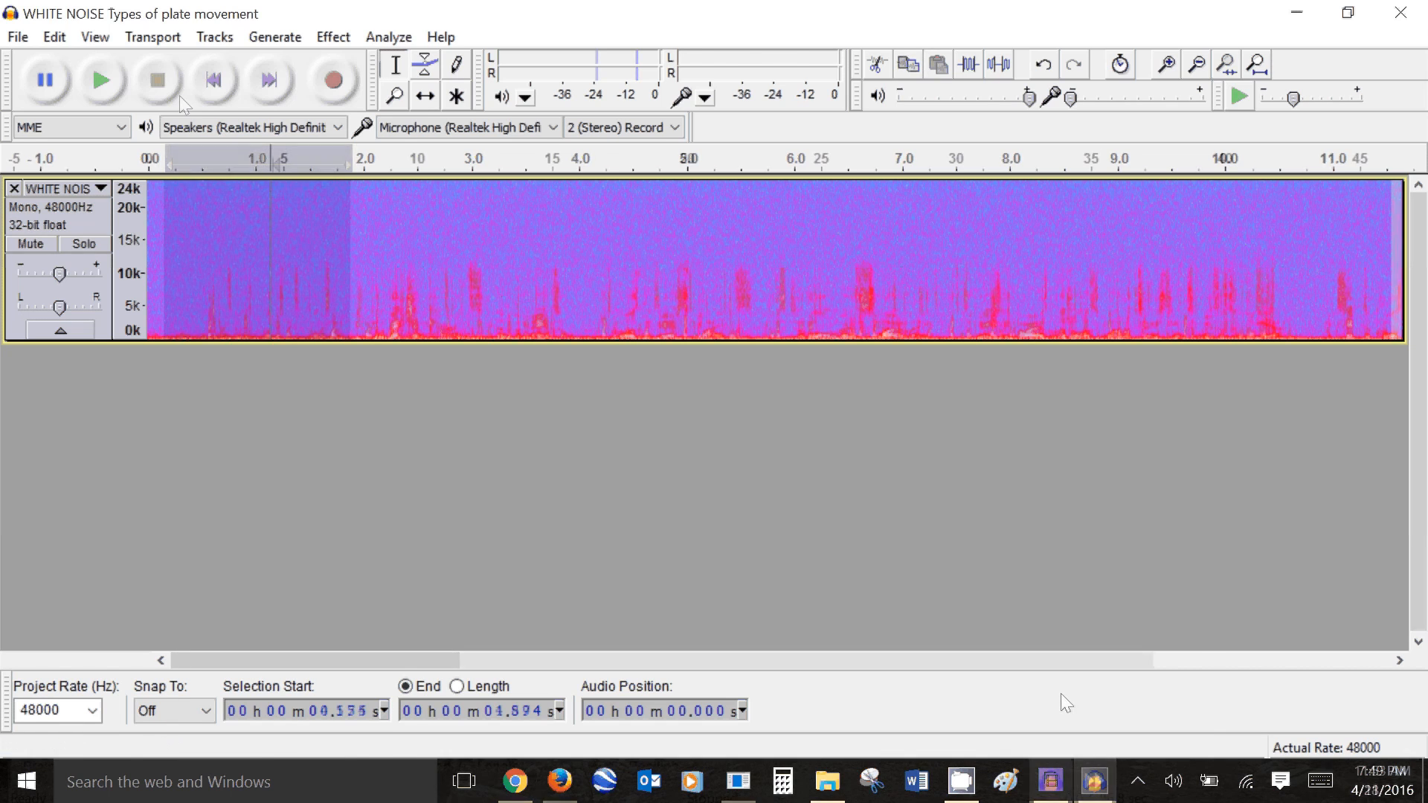
Step: Apply Noise Removal with the existing settings across the full 46-second track
left_click(1194, 64)
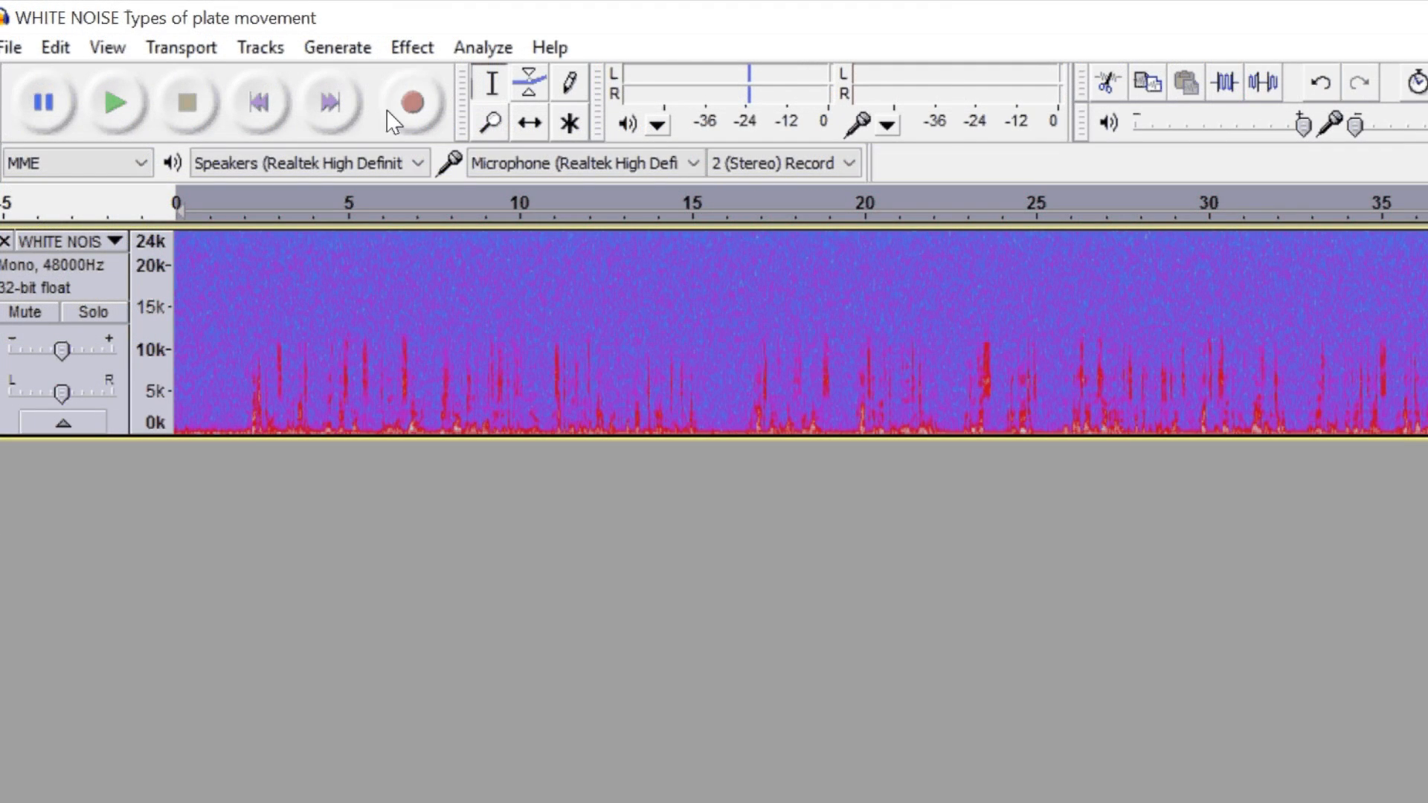
left_click(411, 48)
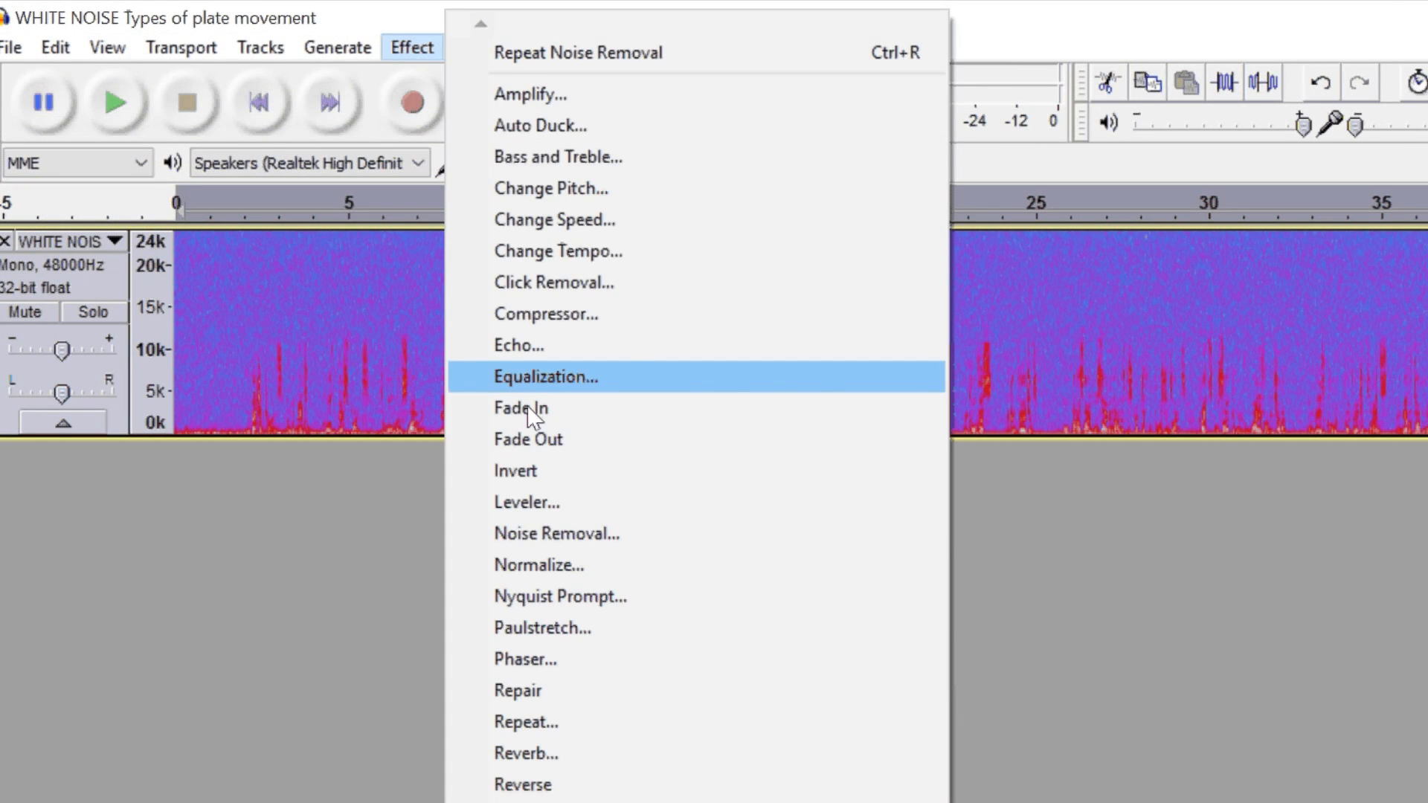
left_click(556, 534)
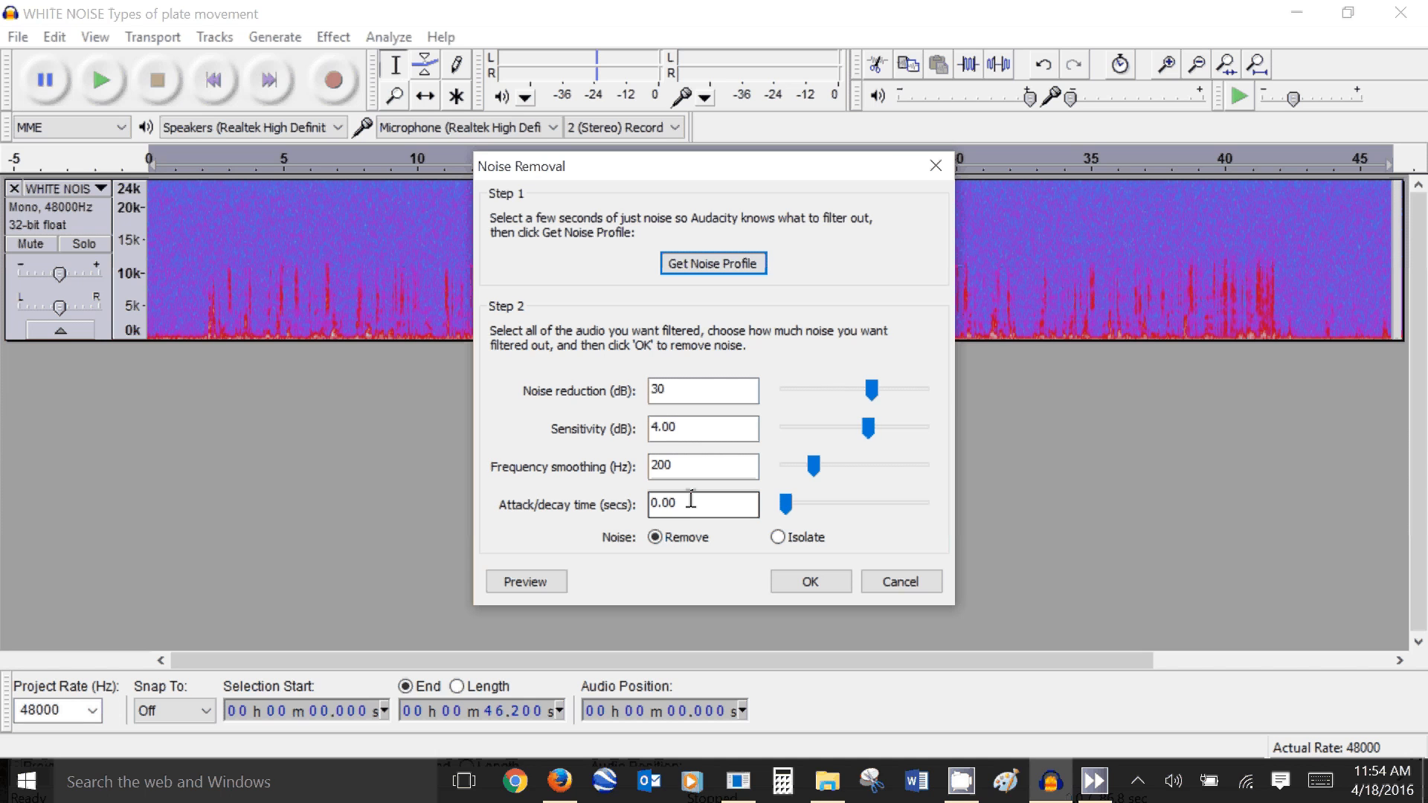
left_click(808, 580)
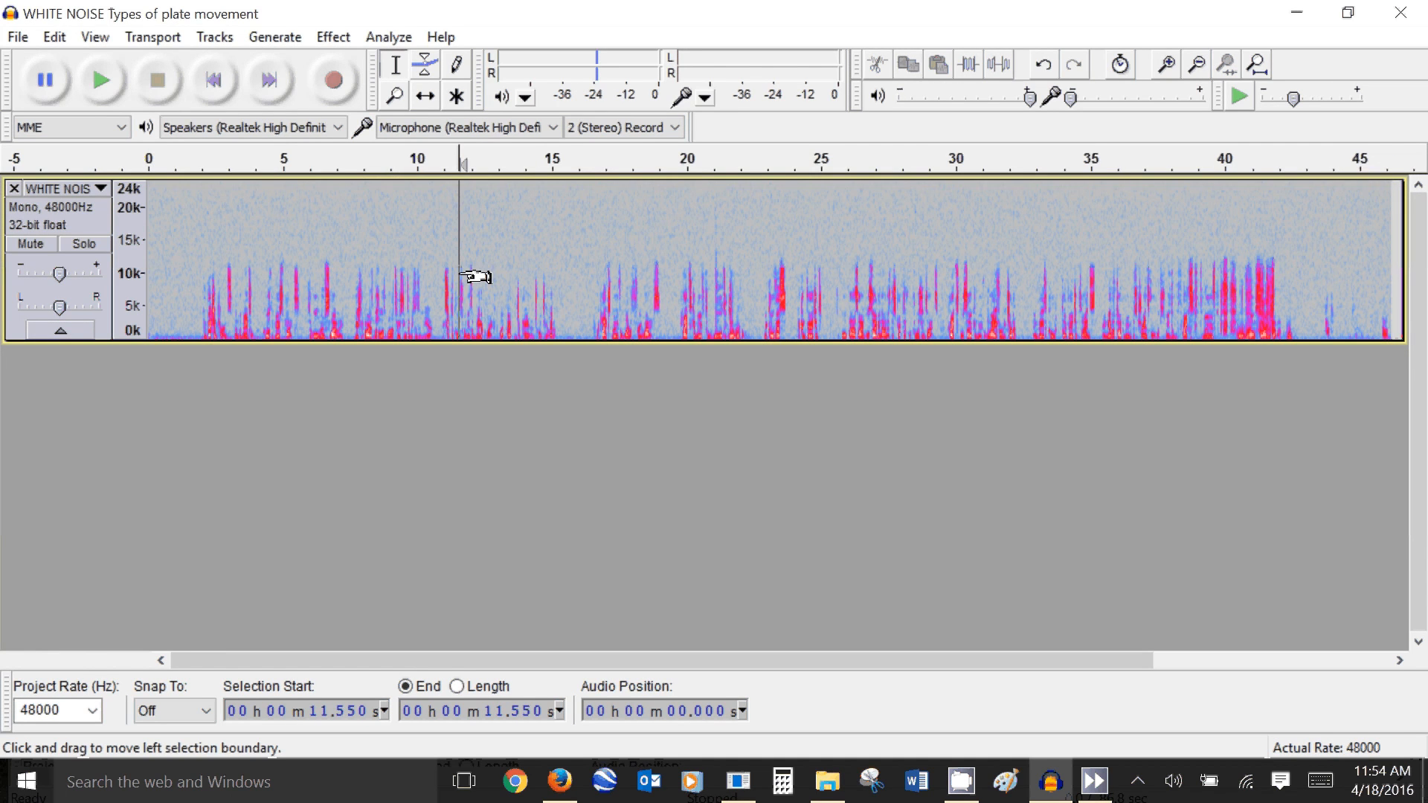
left_click(194, 241)
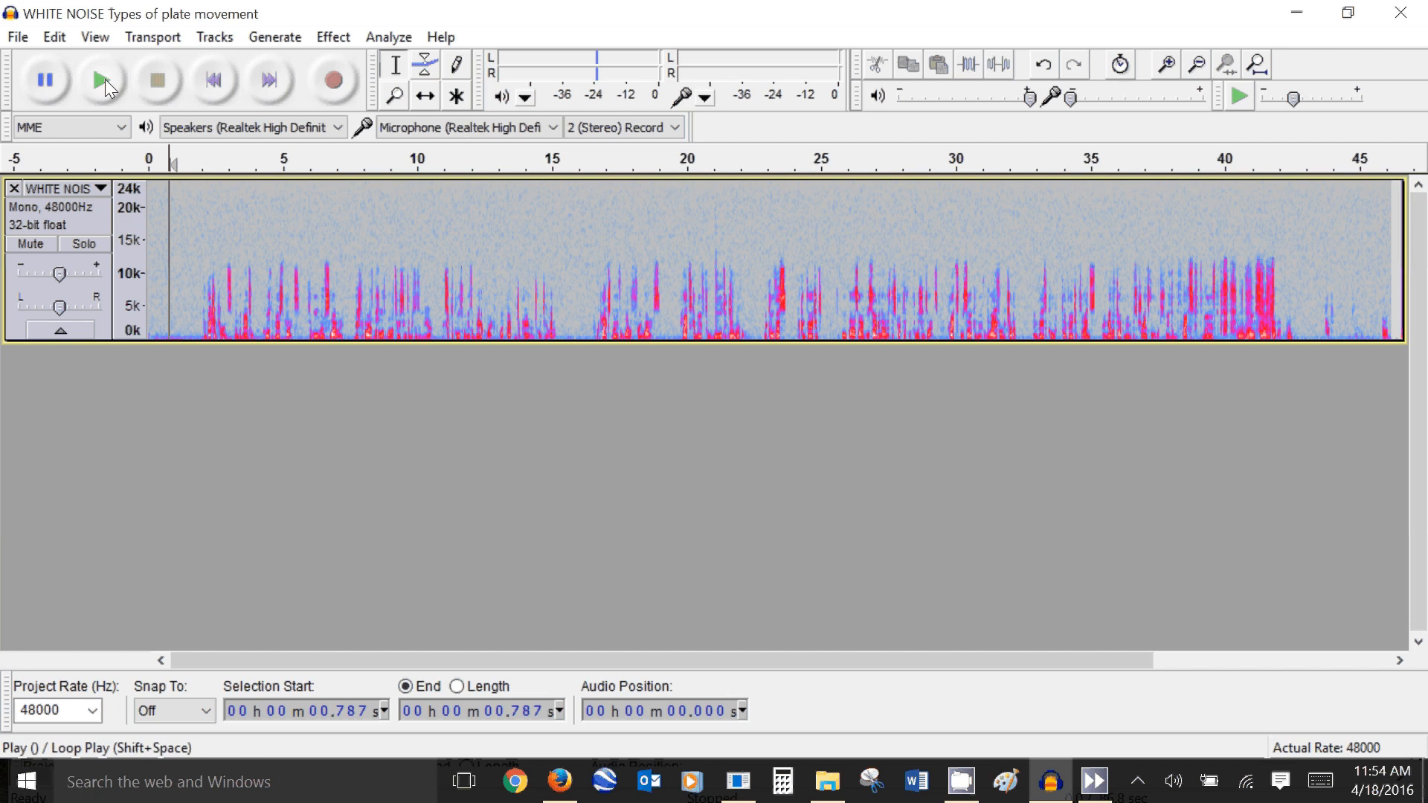
mouse_move(101, 81)
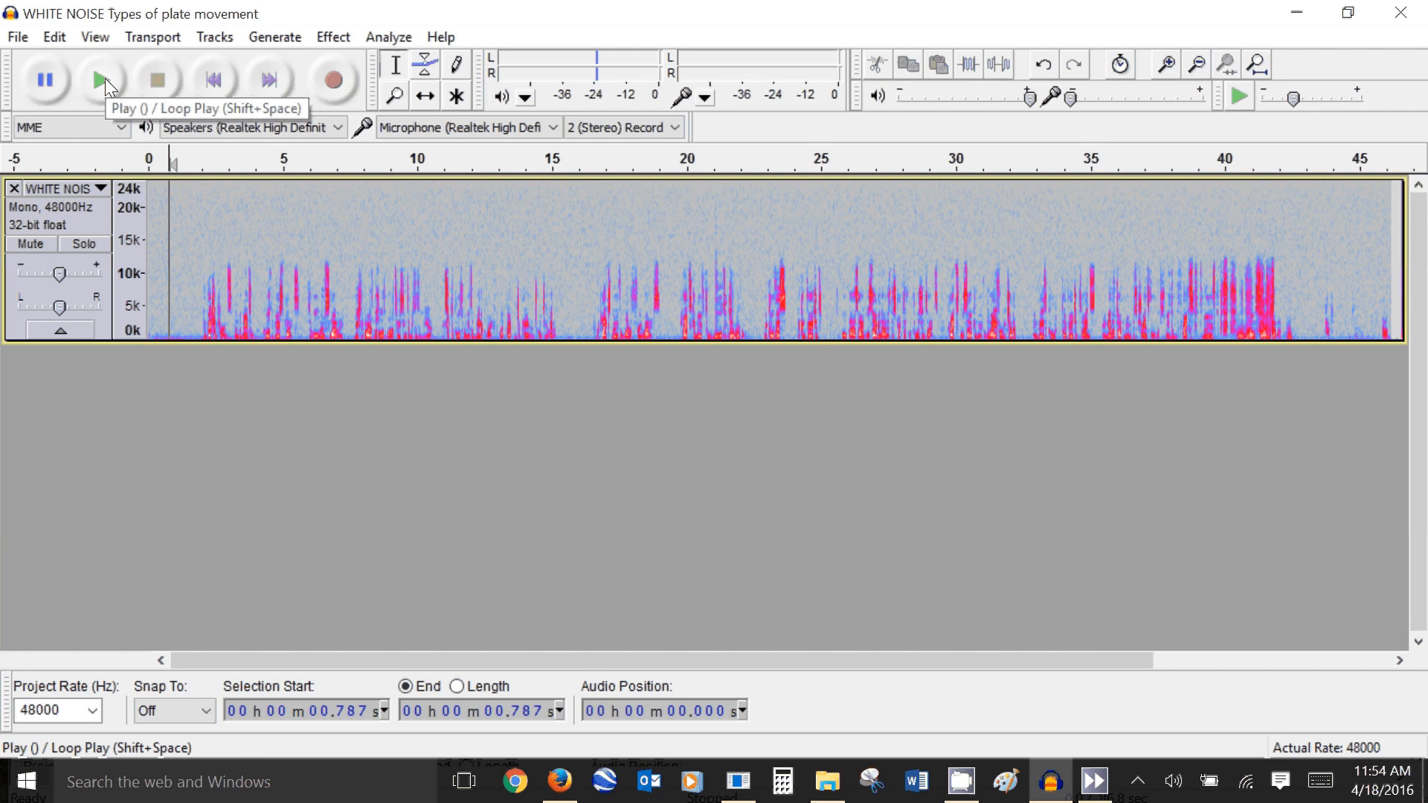
left_click(101, 80)
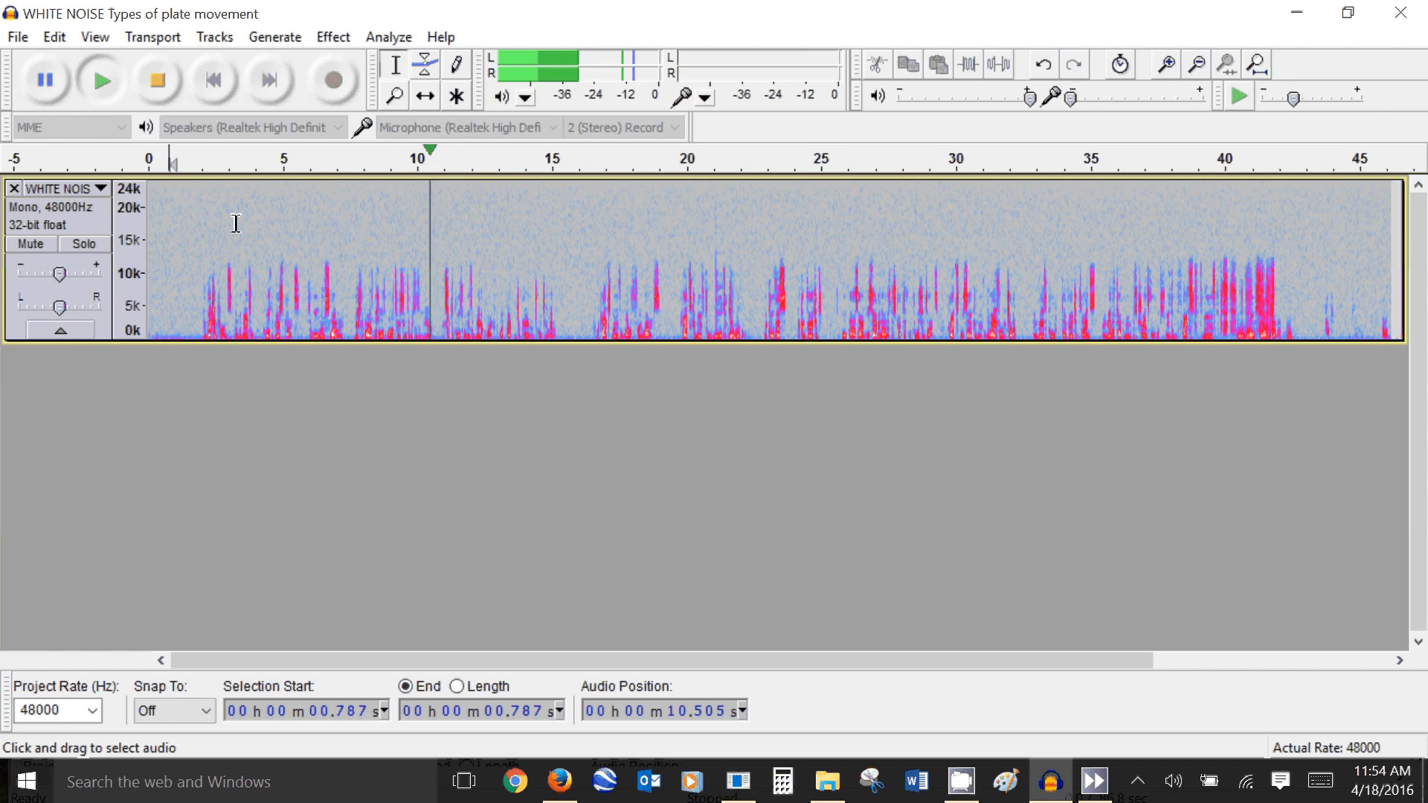
left_click(178, 260)
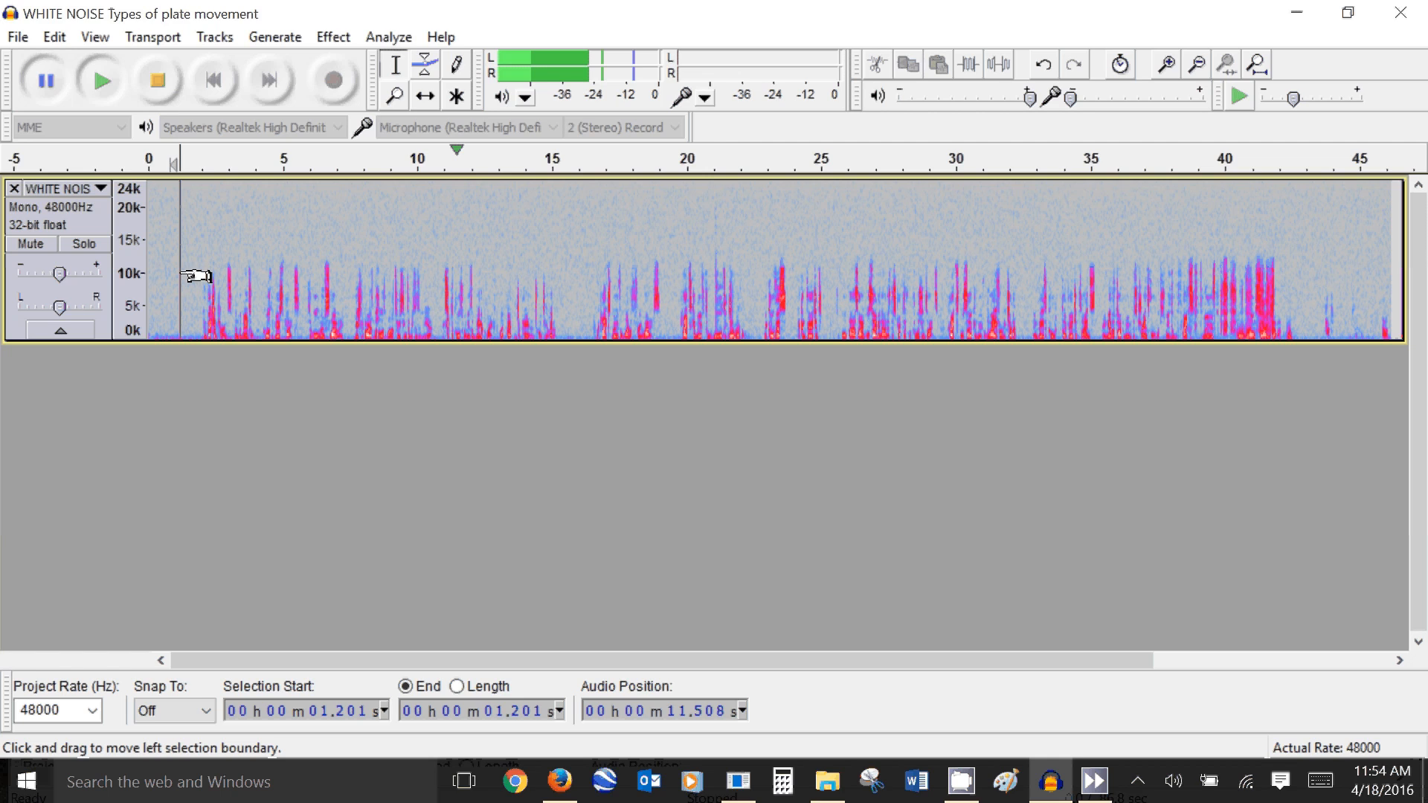
mouse_move(169, 280)
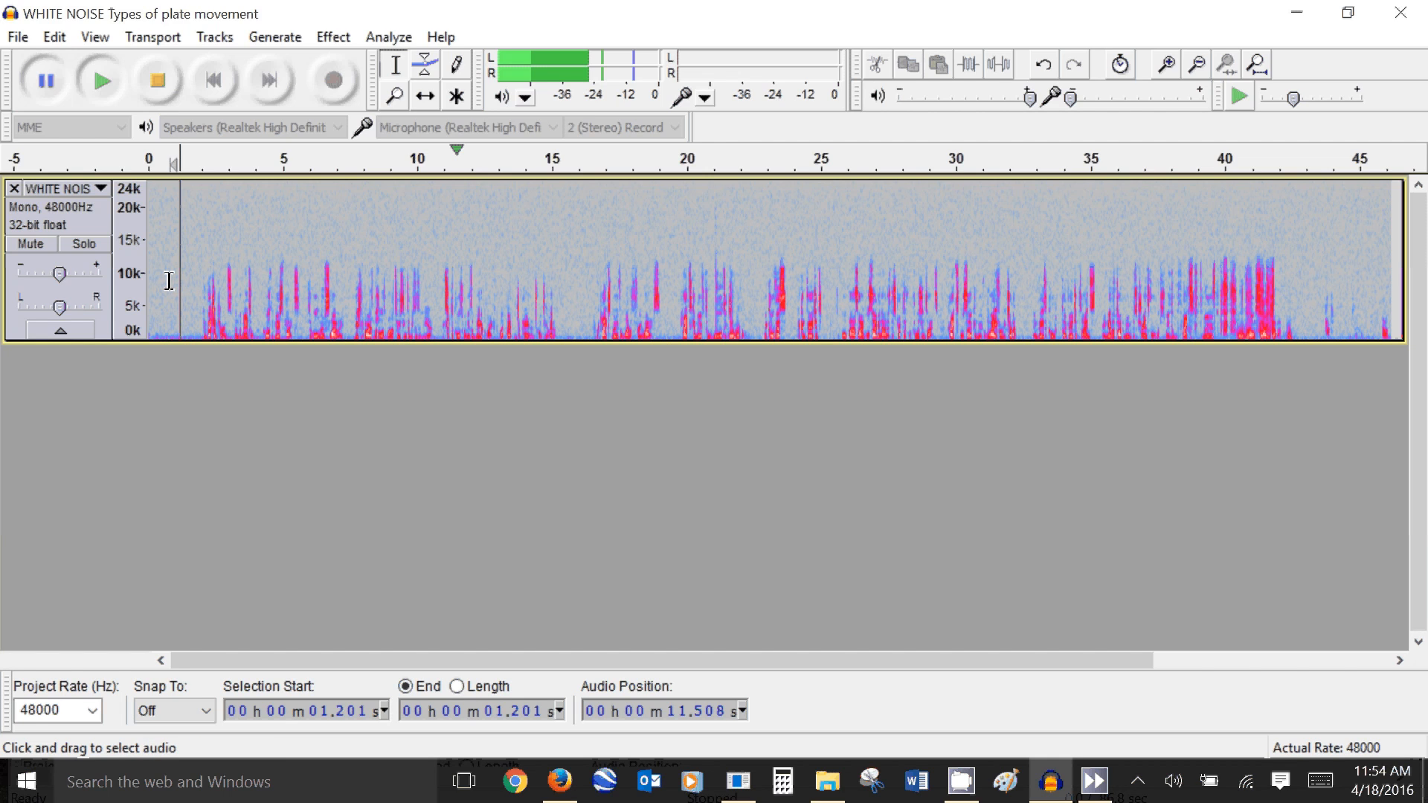